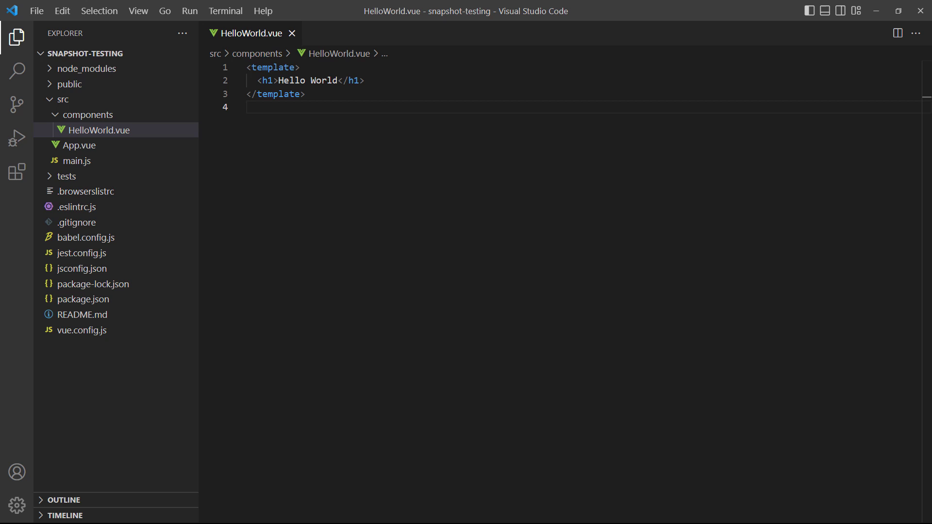
# Step: Open src/App.vue, which imports and renders the HelloWorld component
pyautogui.click(78, 144)
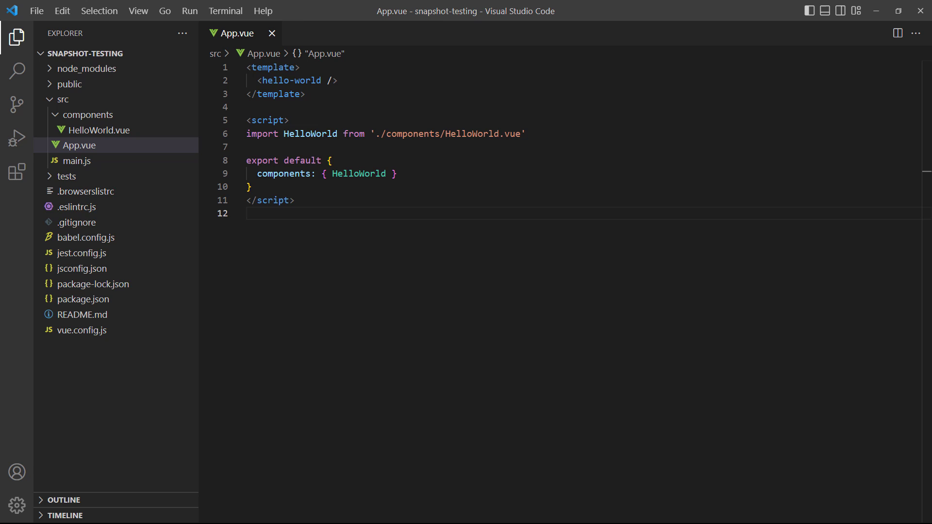
# Step: Open tests/unit/example.spec.js to begin the HelloWorld 'renders correctly' test
pyautogui.click(101, 145)
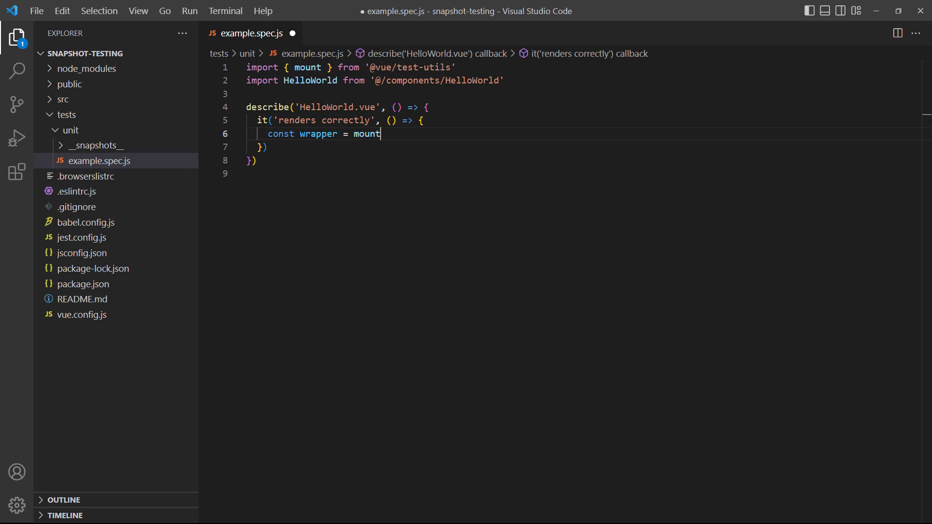
# Step: Finish with mount(HelloWorld) and expect(wrapper.element).toMatchSnapshot(), then run npm run test:unit
pyautogui.write('(HelloWorld)')
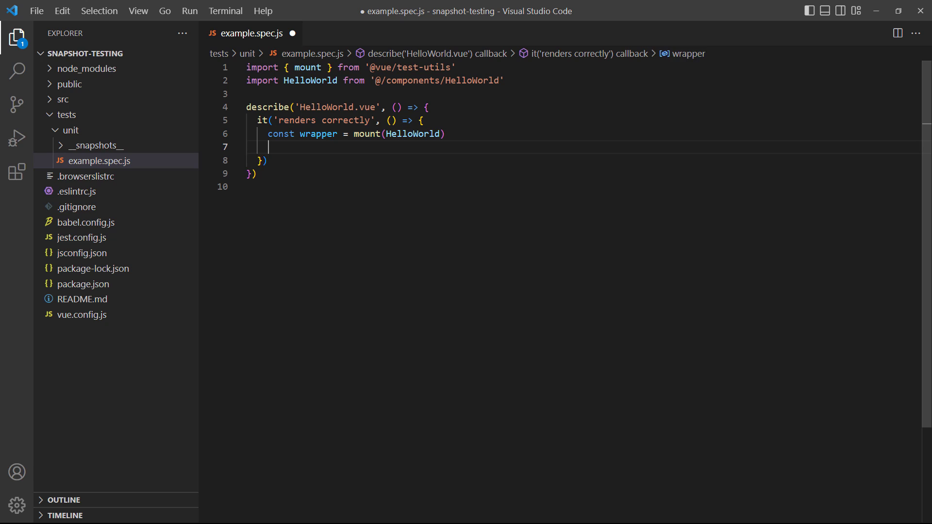
pyautogui.write('expect(wrapper.e')
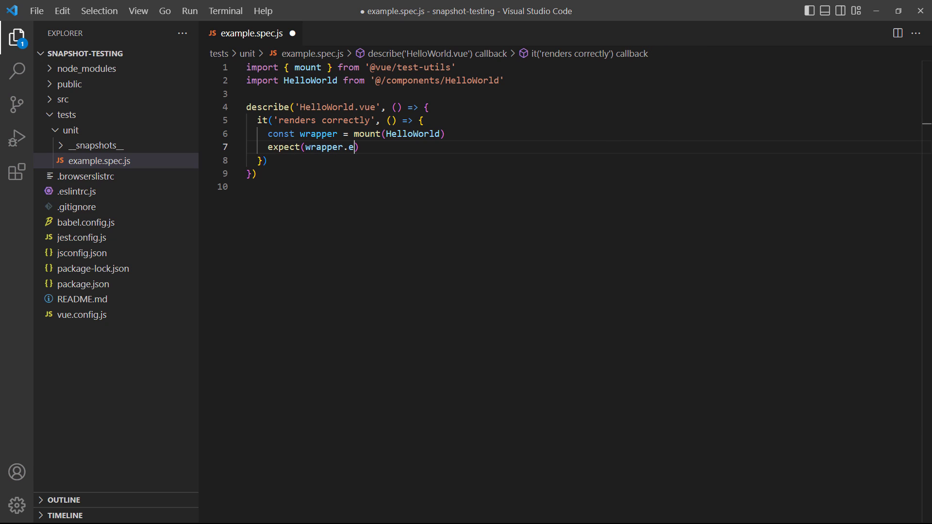
pyautogui.write('lement).toMatchSnapshot(')
pyautogui.write('npm run test:unit')
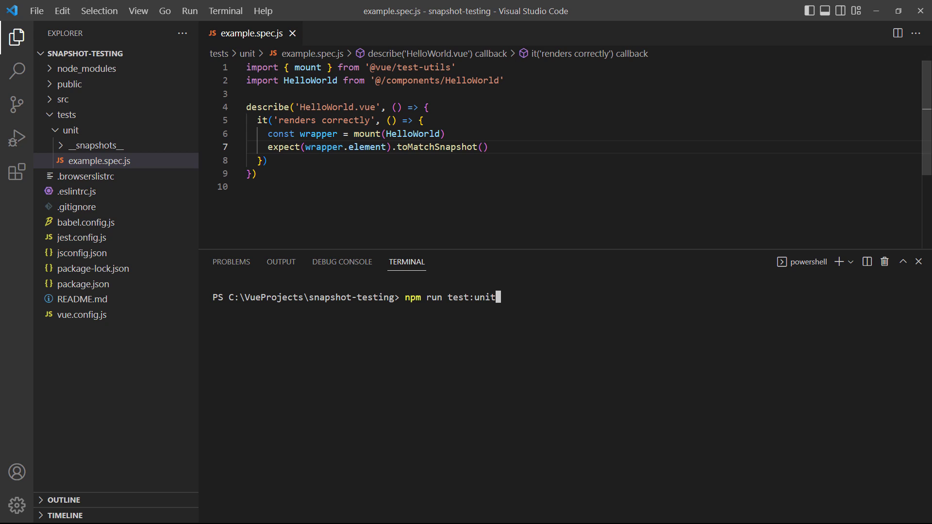
pyautogui.press('Return')
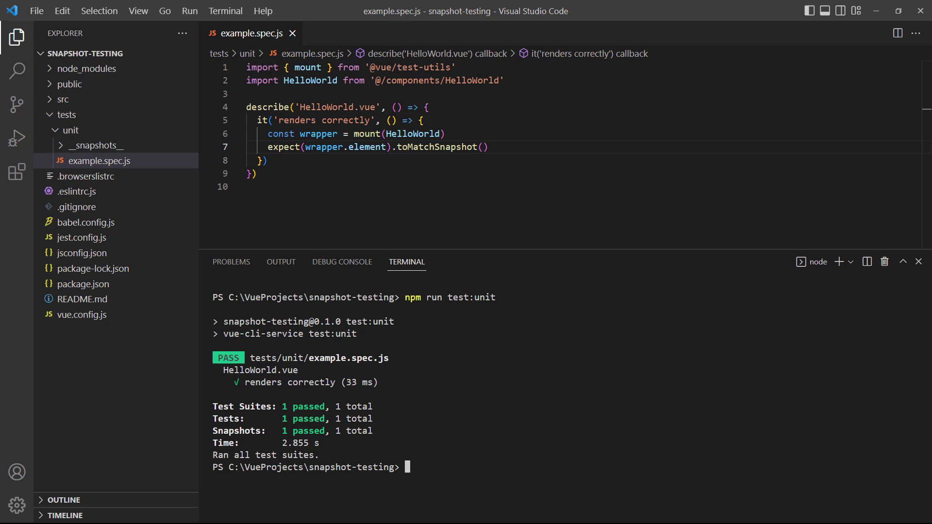
# Step: Open tests/unit/__snapshots__/example.spec.js.snap showing the 'Hello World' heading
pyautogui.click(111, 161)
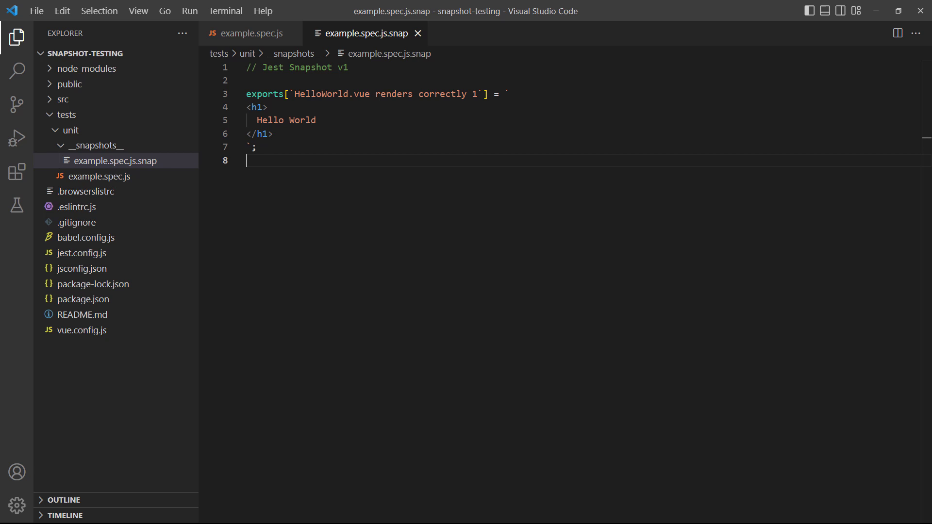
# Step: Return to example.spec.js, rerun the passing tests, and open package.json
pyautogui.click(17, 171)
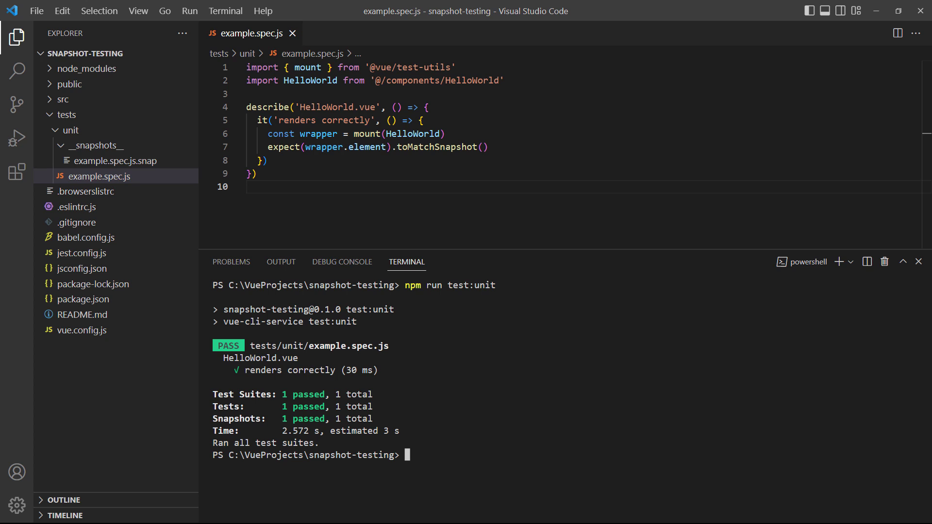
pyautogui.click(84, 284)
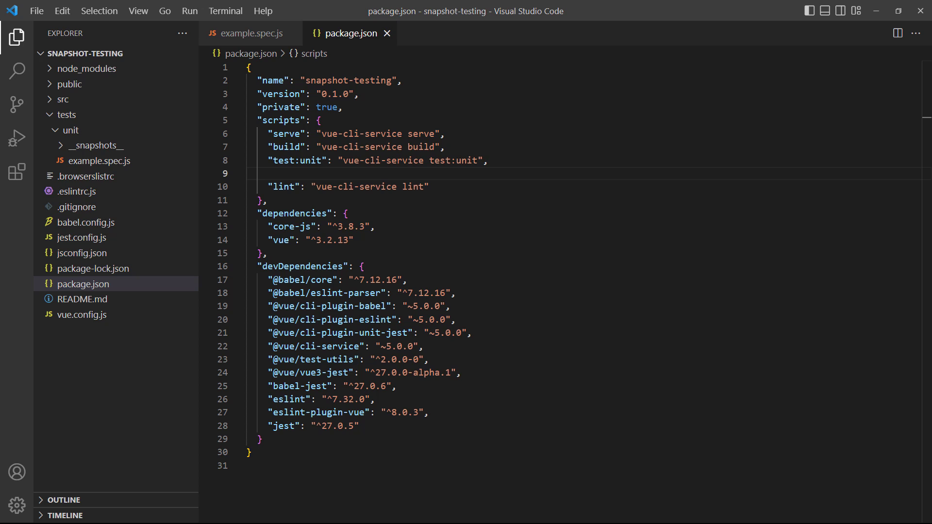
# Step: Add "test:unit:update": "vue-cli-service test:unit -u" to scripts and run it
pyautogui.write('"test:unit:update": "vue-cli-service test:unit -u",')
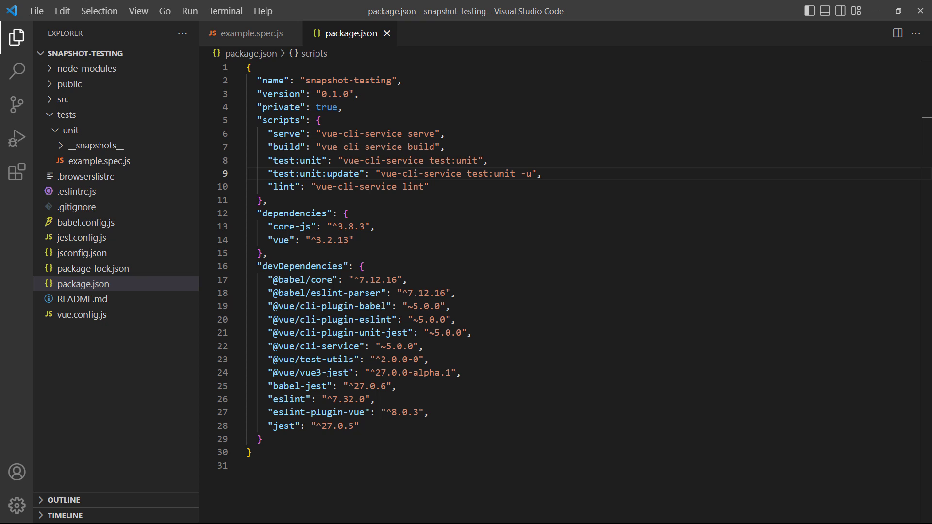
pyautogui.click(100, 161)
pyautogui.write('npm run test:unit:update')
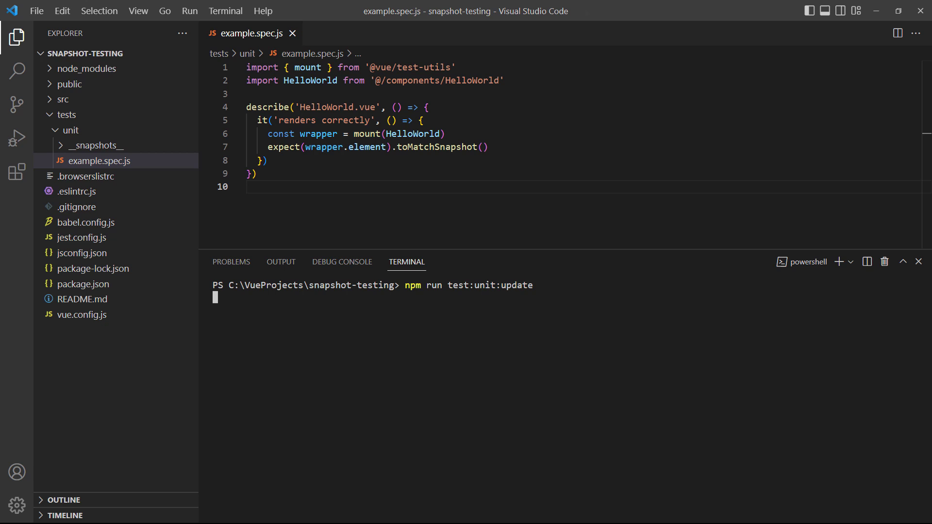
pyautogui.press('Return')
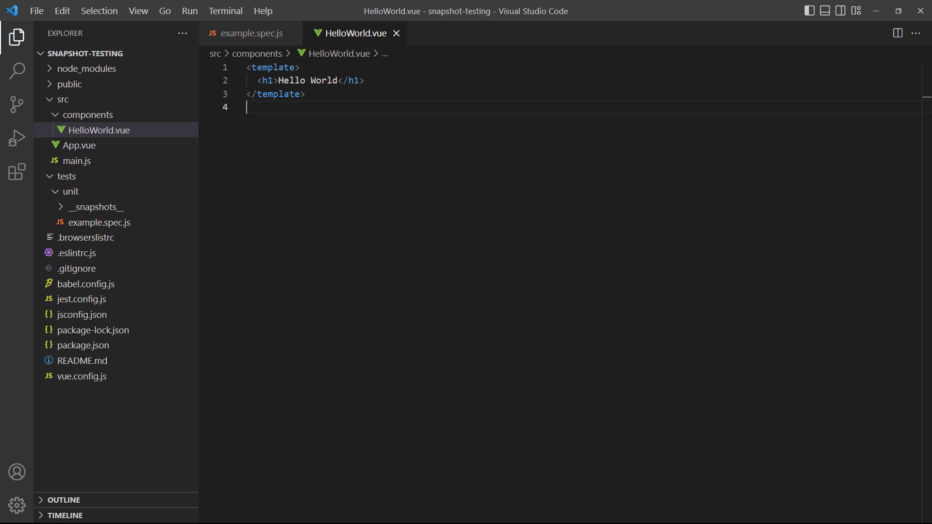
# Step: Change the heading to 'Hello there' and rerun the now-failing unit tests
pyautogui.write('there')
pyautogui.write('npm run test:unit')
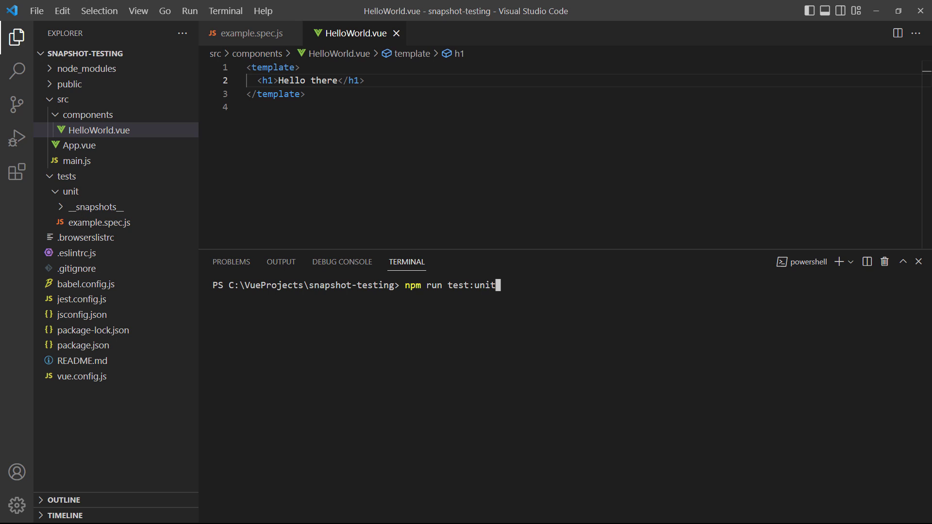
pyautogui.press('Return')
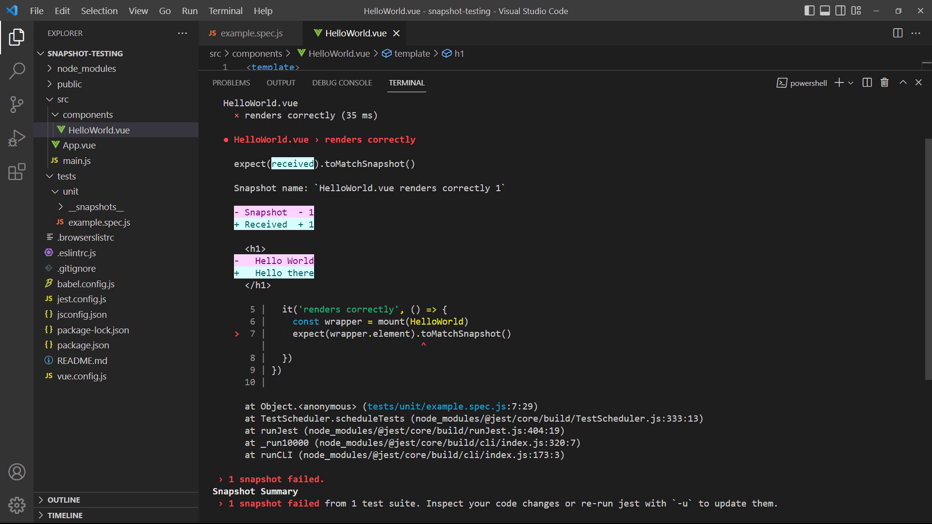
# Step: Check the 'Hello there' snapshot, then rerun npm run test:unit to pass
pyautogui.click(114, 223)
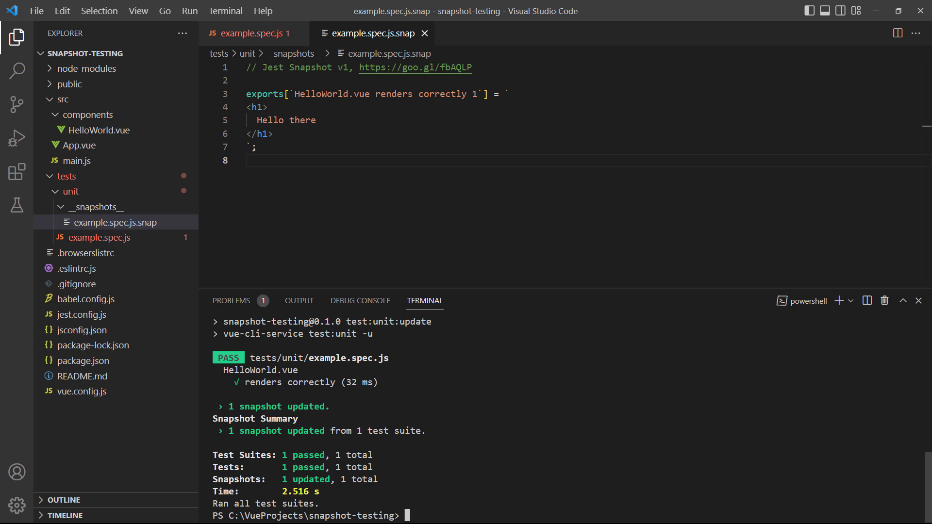
pyautogui.write('npm run test:unit')
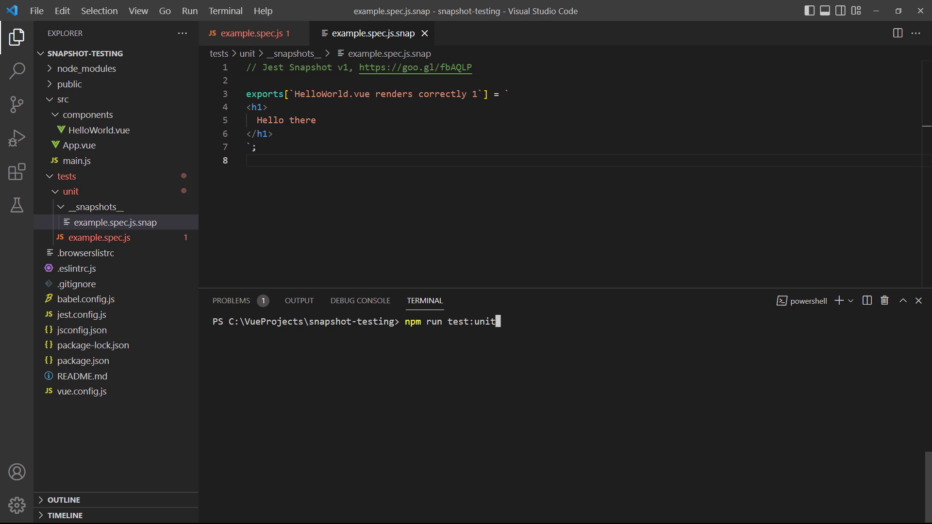
pyautogui.press('Return')
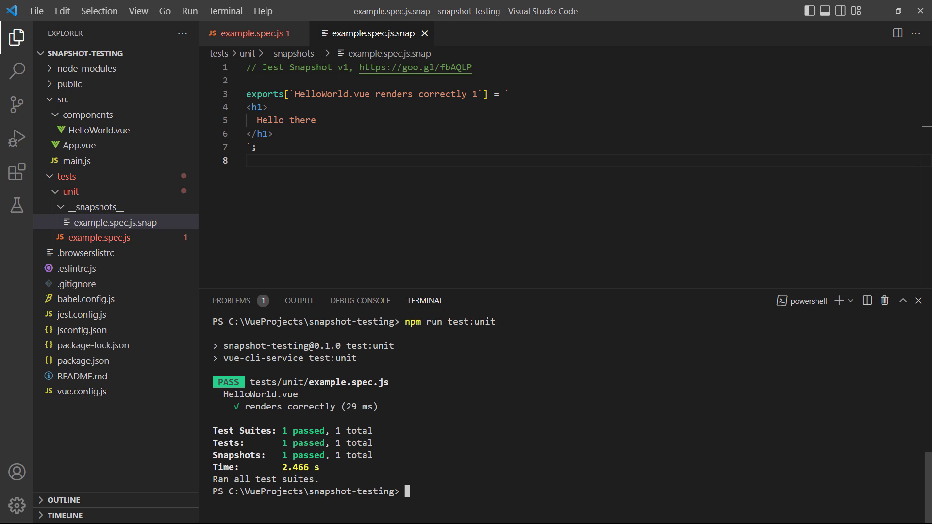
# Step: Edit HelloWorld.vue to render {{ msg }} with props: { msg: String }
pyautogui.click(100, 130)
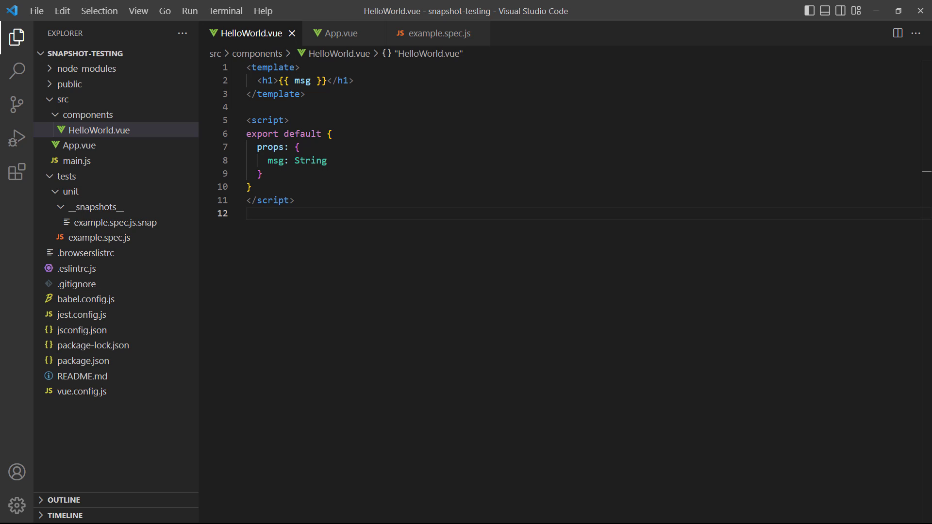
# Step: Mount HelloWorld with msg 'different message' in the spec and view the updated snapshot
pyautogui.click(341, 33)
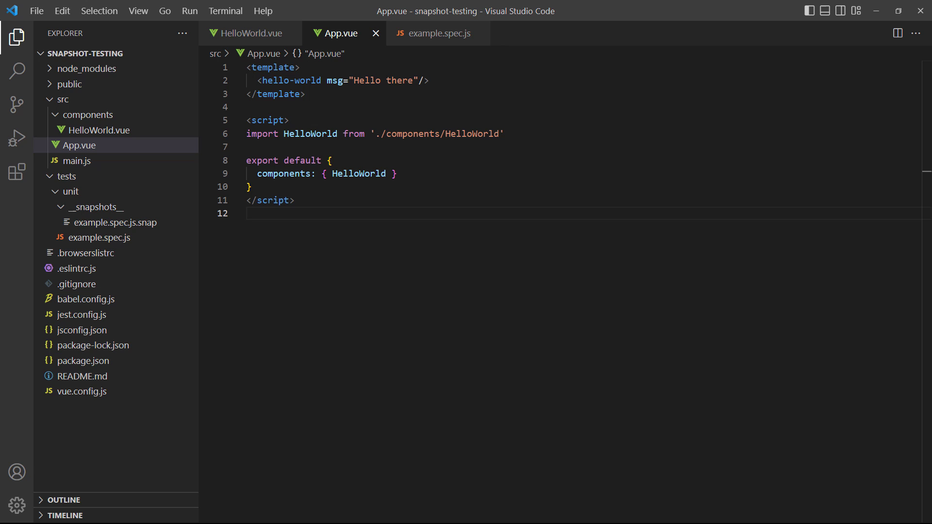
pyautogui.click(437, 33)
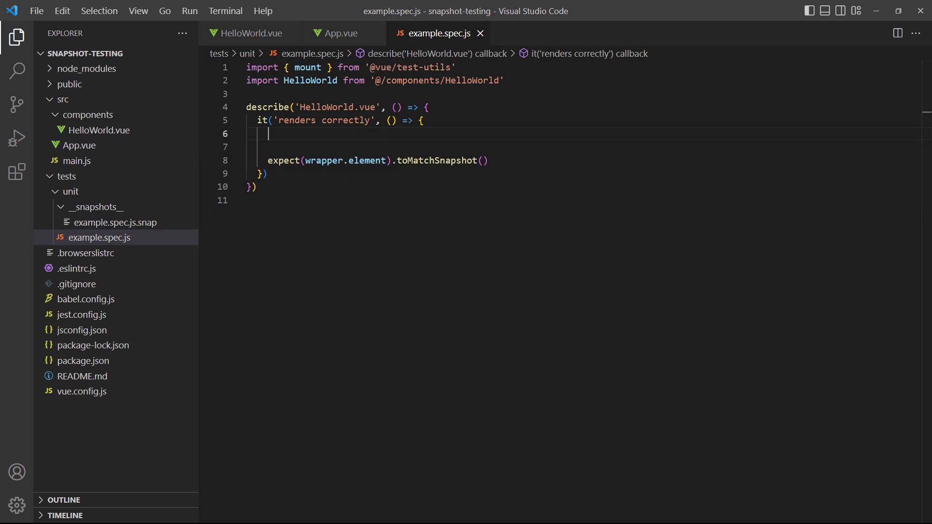
pyautogui.write("const msg = 'differ")
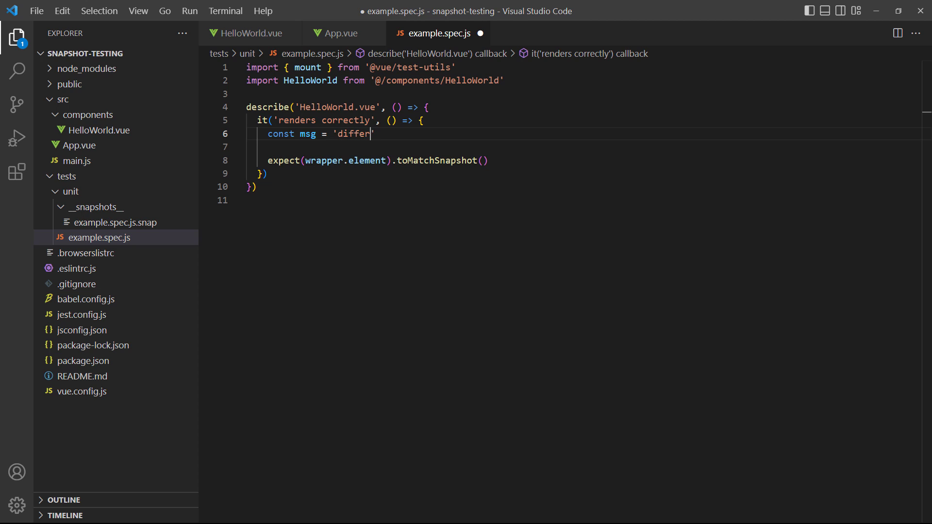
pyautogui.write("ent message'")
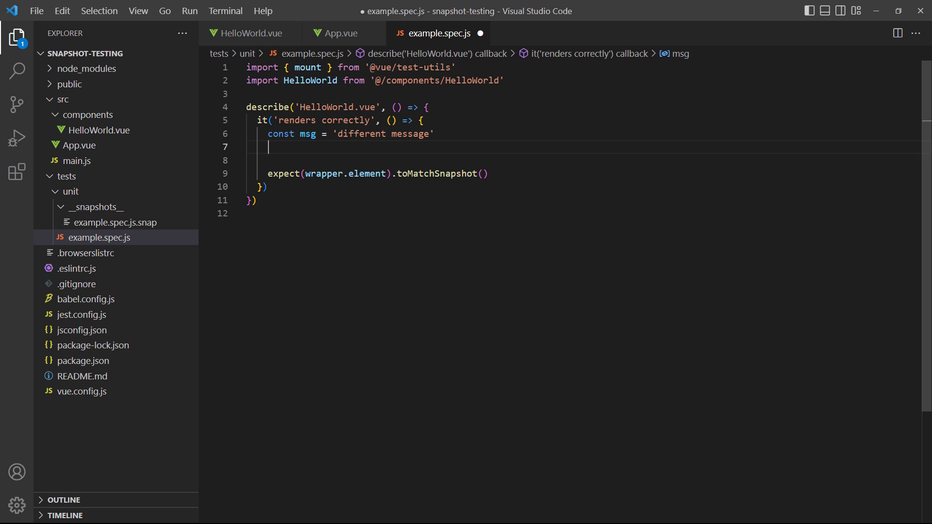
pyautogui.write('const wrapper')
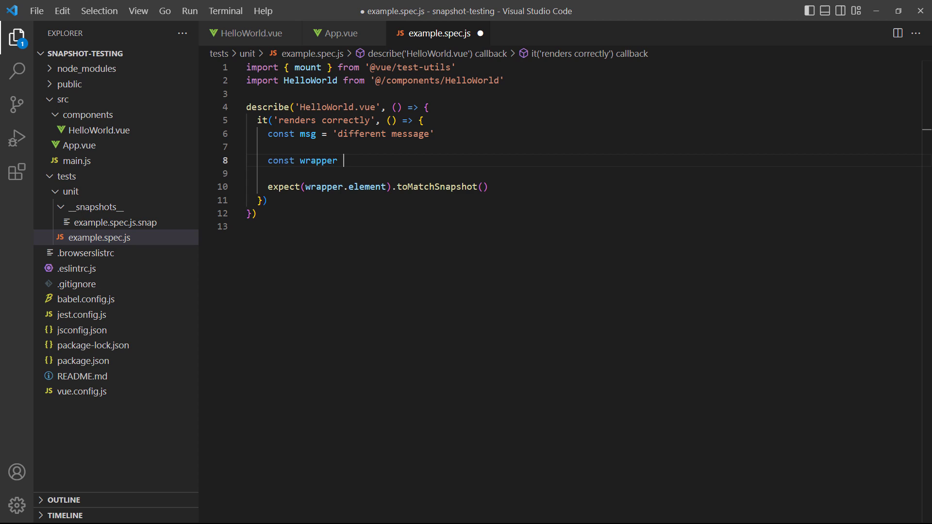
pyautogui.write('= mount(HelloWorld)')
pyautogui.click(585, 173)
pyautogui.write('props:')
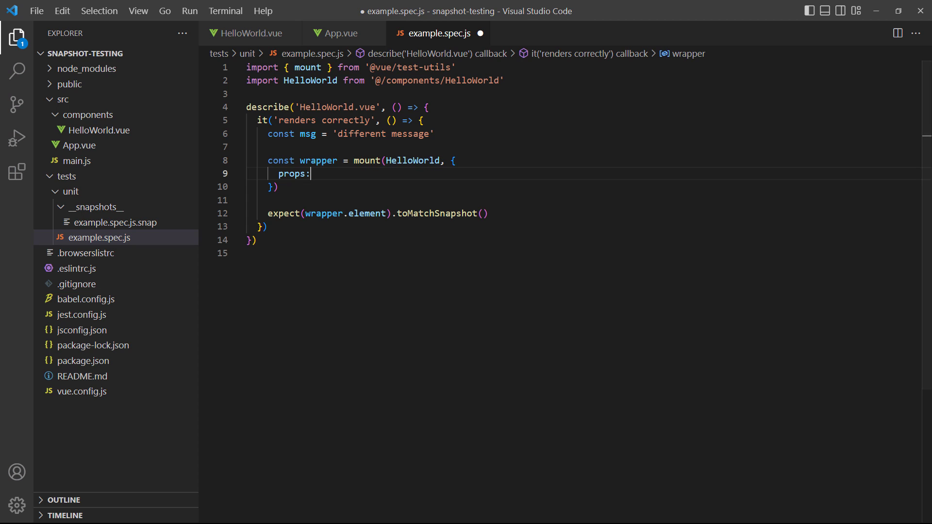
pyautogui.write('{ msg }')
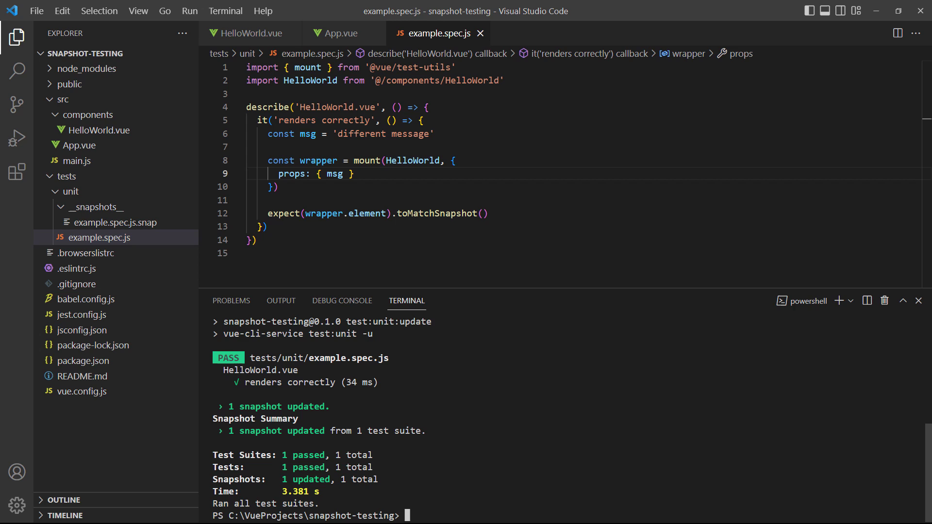
pyautogui.click(116, 222)
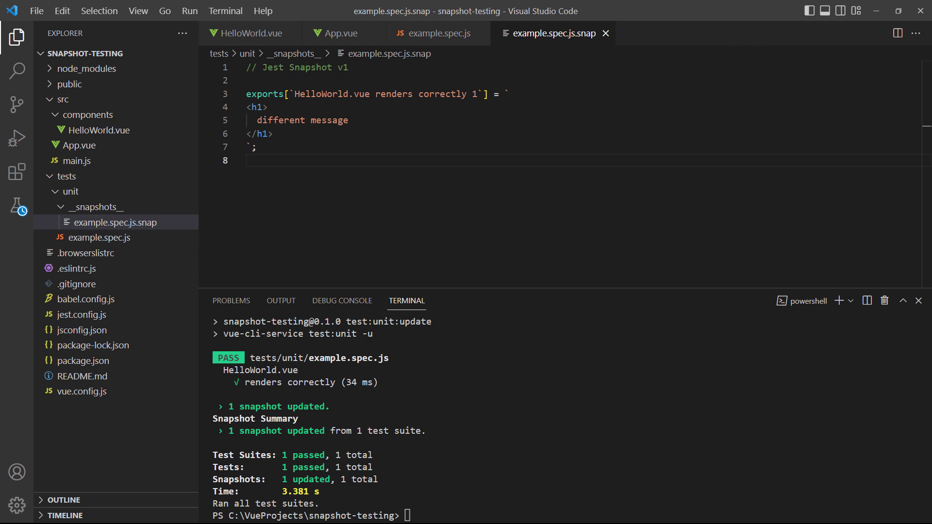